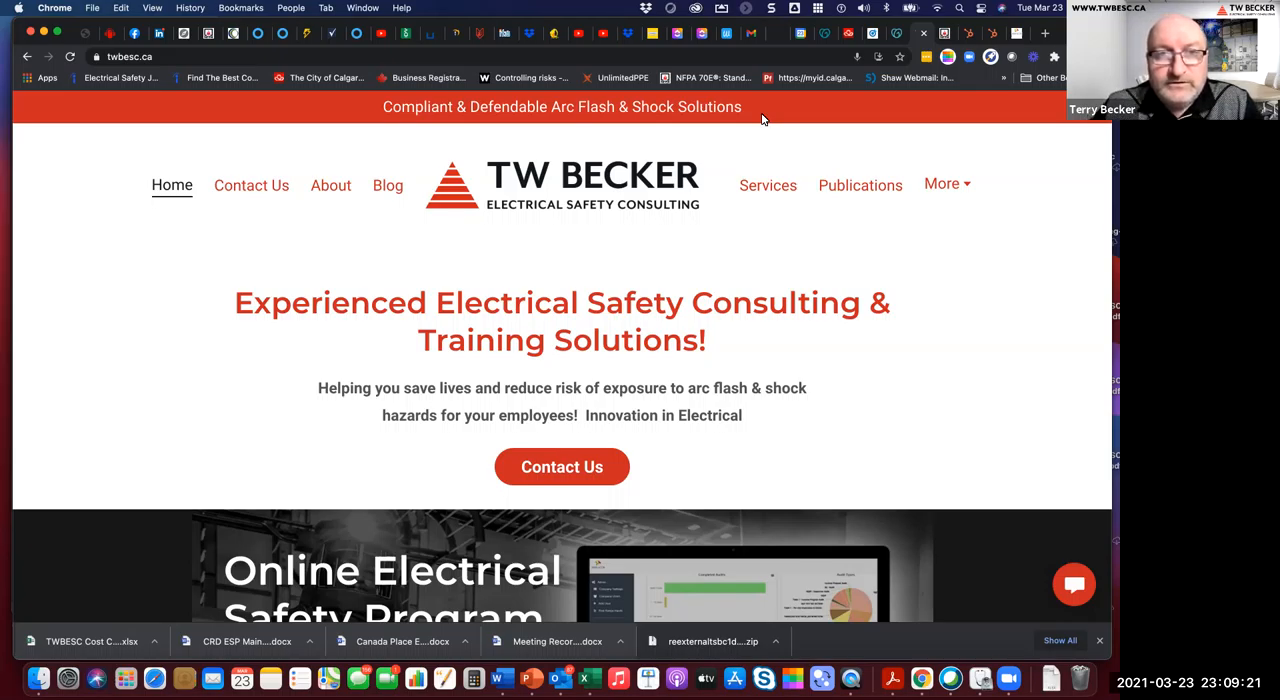
pyautogui.moveTo(668, 320)
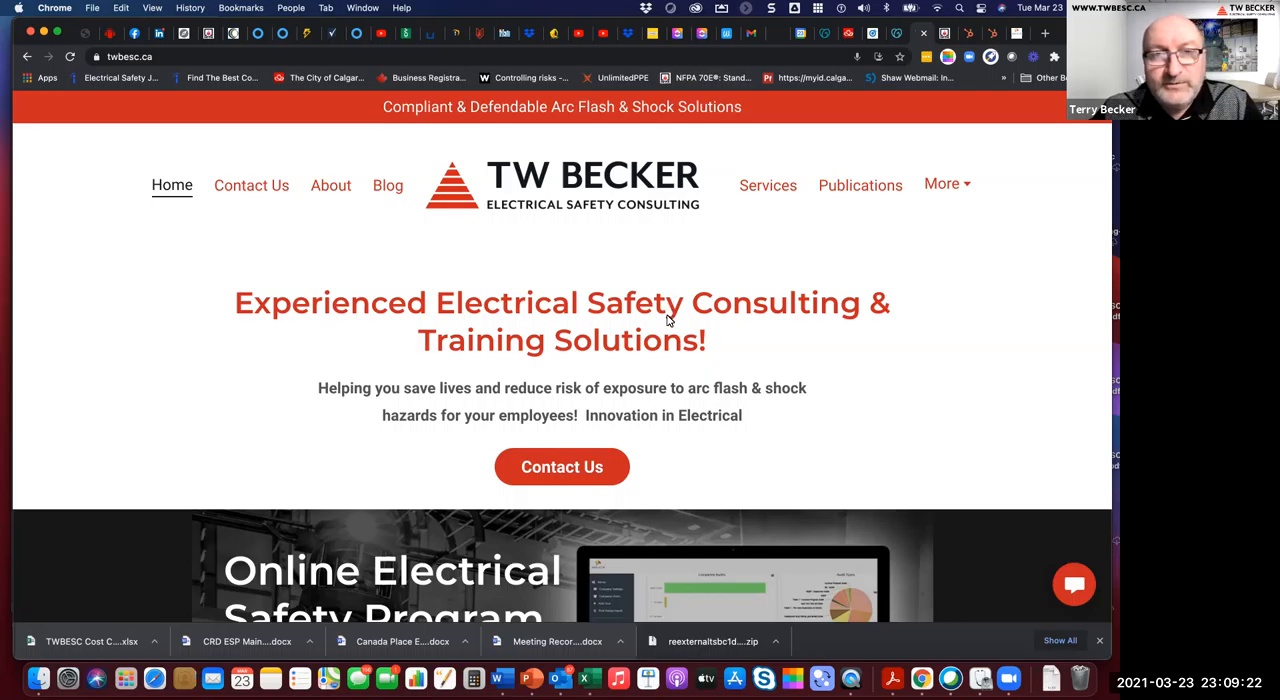
# Step: Scroll the home page past the hero heading to the Online Electrical Safety Program Deployment banner with free demo
pyautogui.scroll(-3)
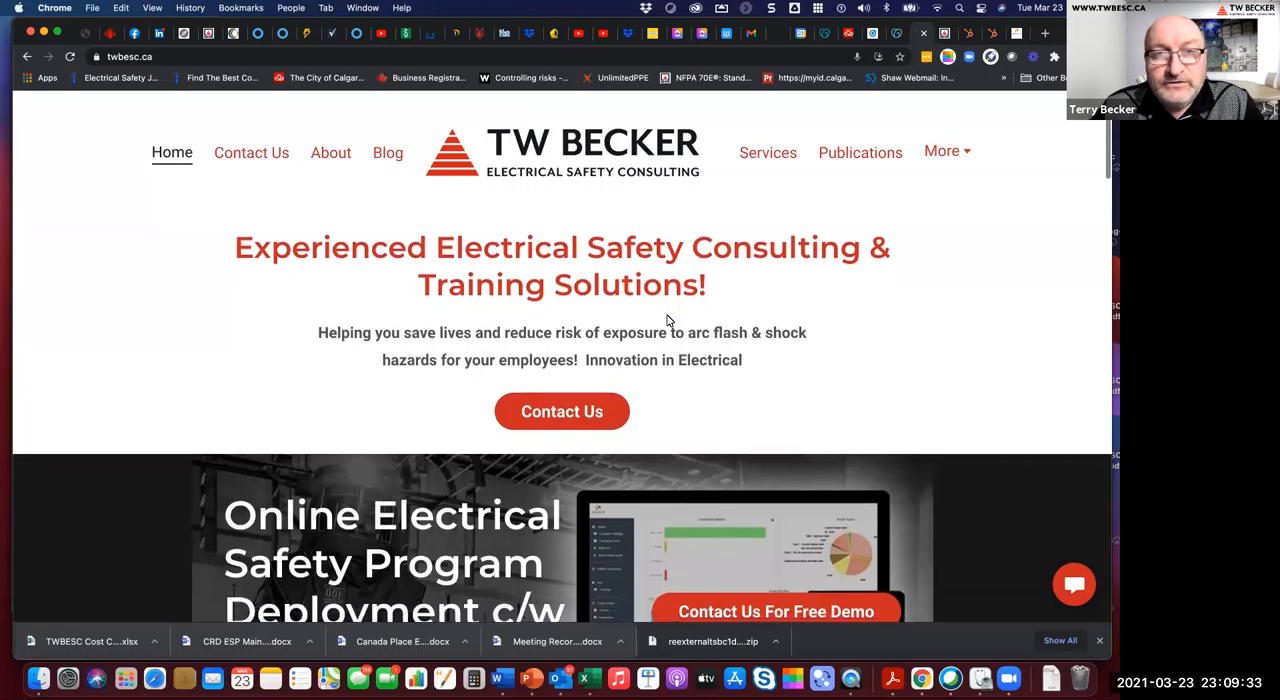
pyautogui.scroll(-3)
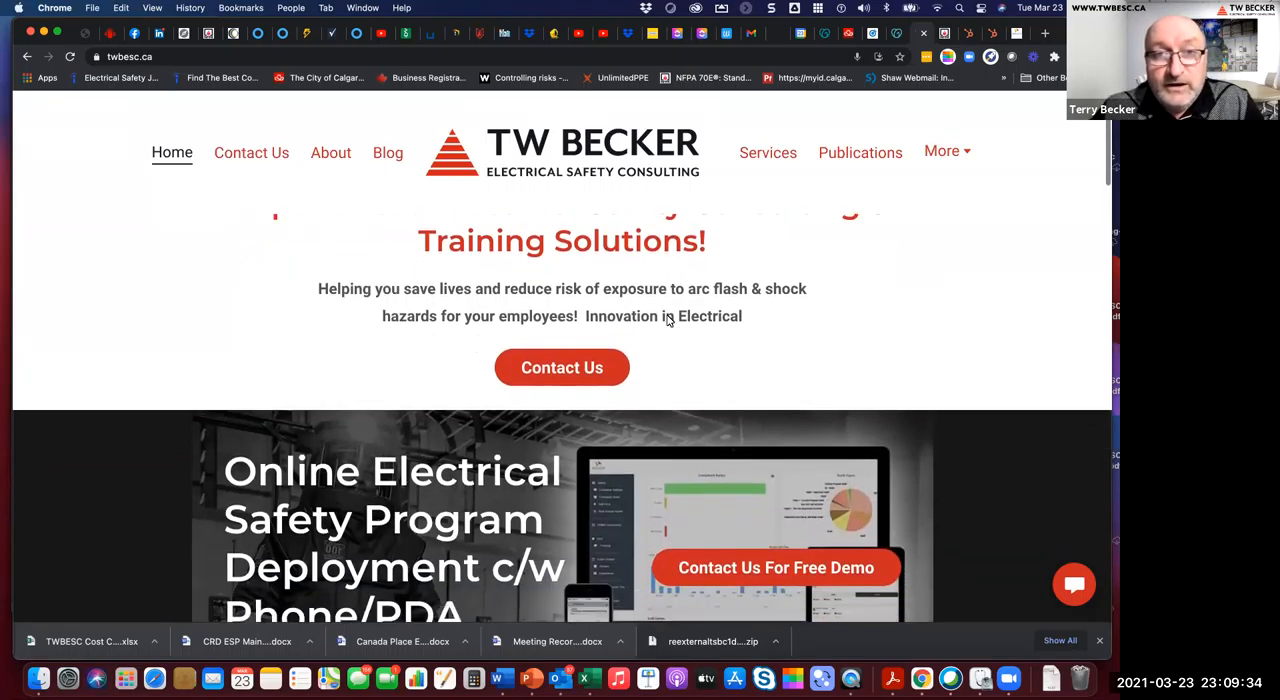
pyautogui.scroll(-3)
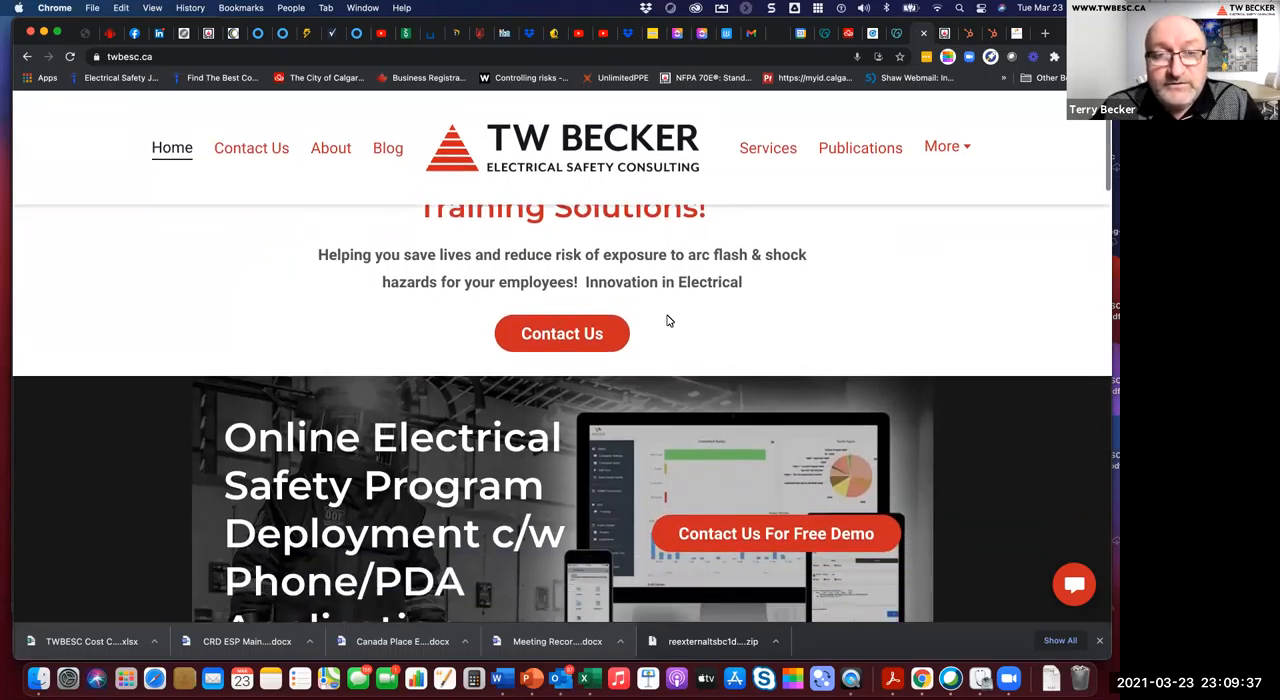
pyautogui.scroll(-3)
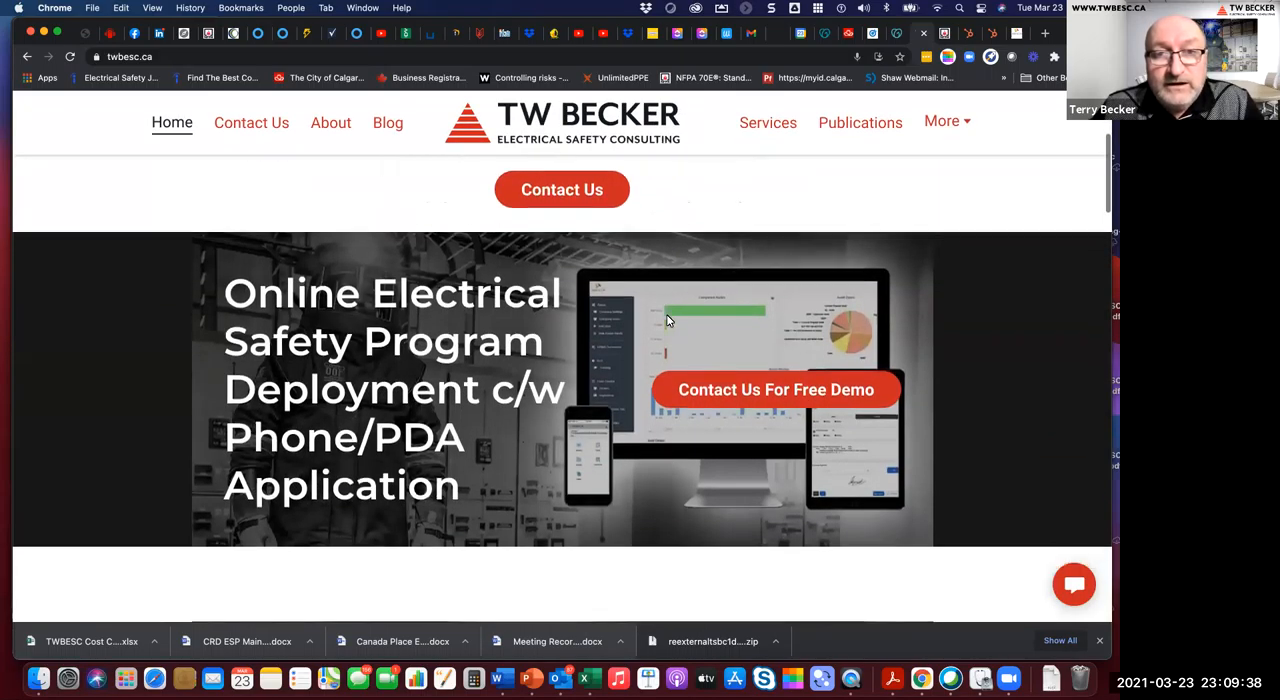
pyautogui.scroll(-3)
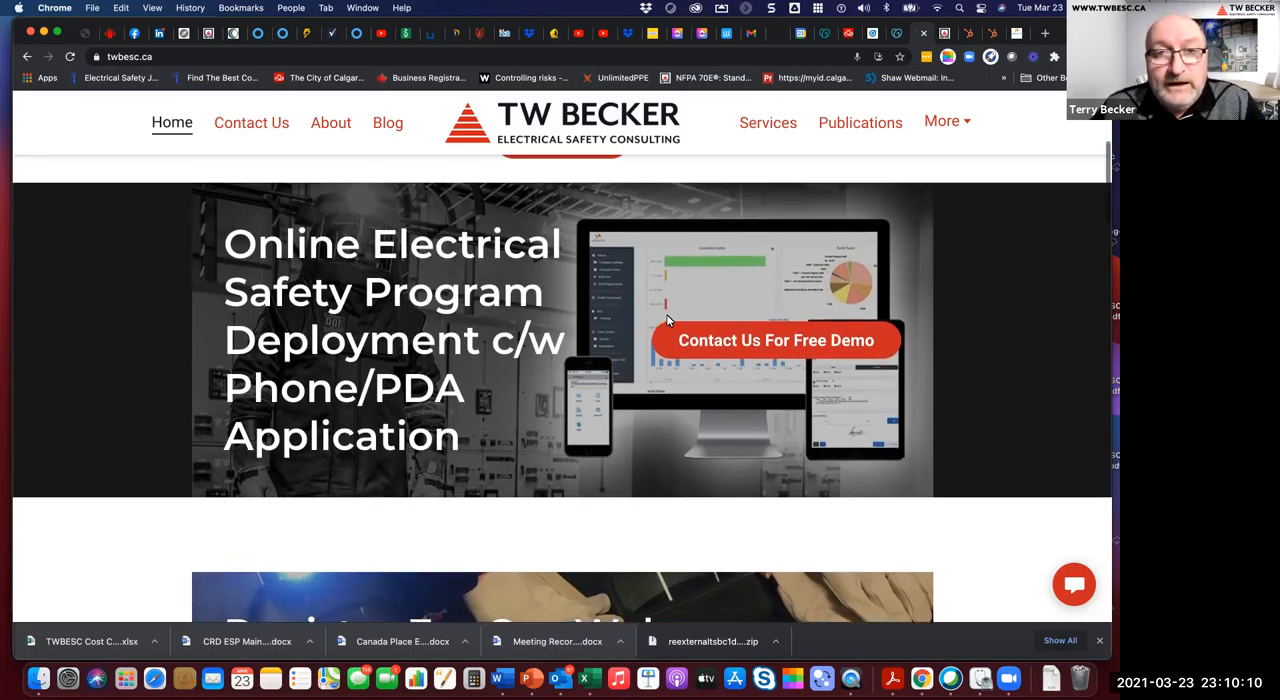
pyautogui.scroll(-3)
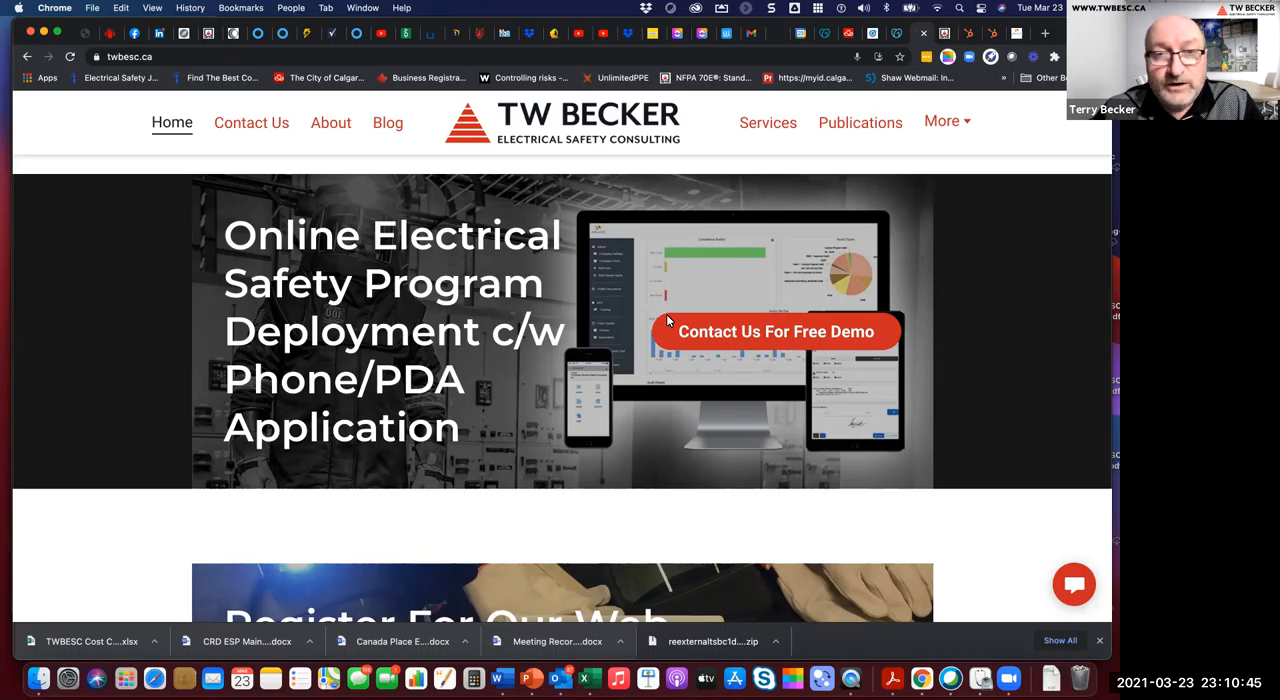
# Step: Scroll past the training courses banner and What We Do to 'Move your entire Electrical Safety Program ONLINE' and My Experience
pyautogui.scroll(-3)
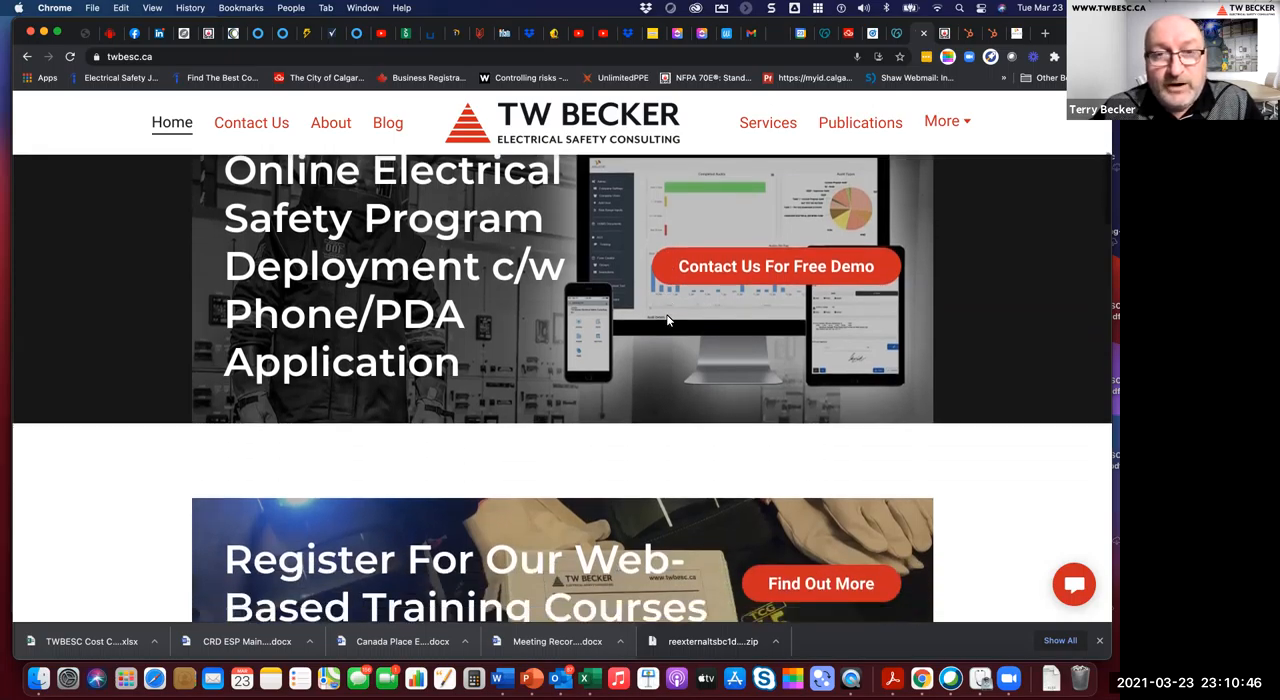
pyautogui.scroll(-3)
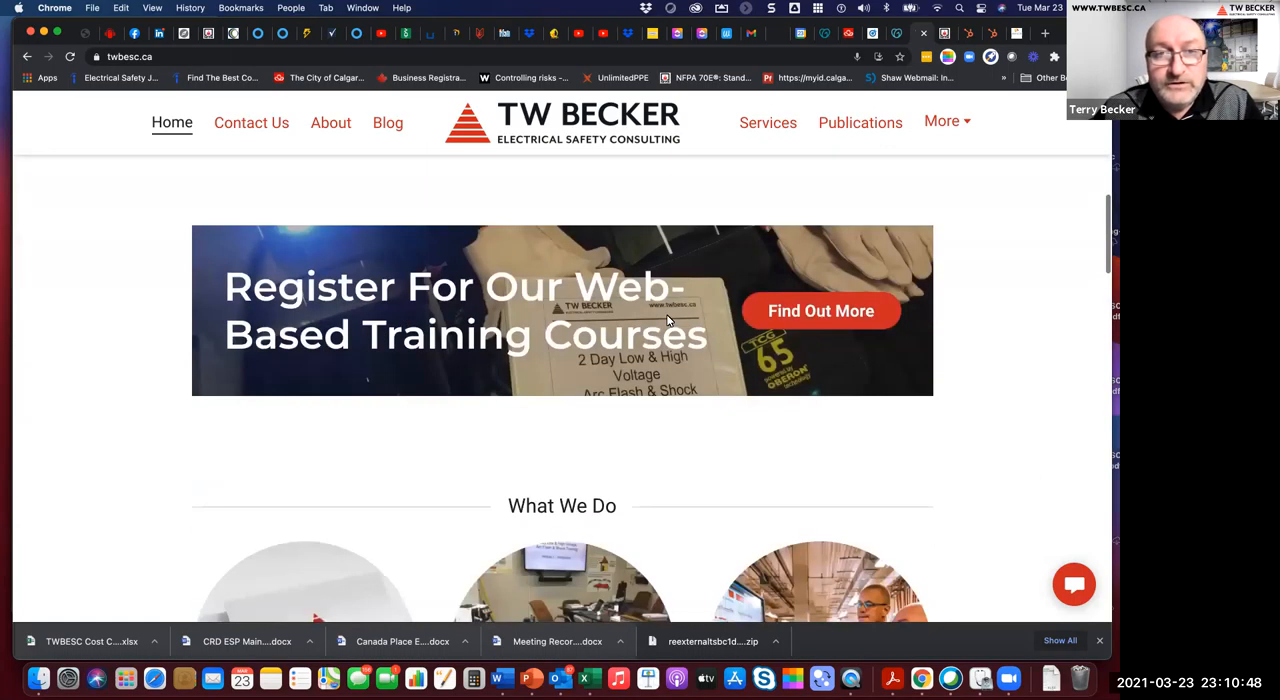
pyautogui.scroll(-3)
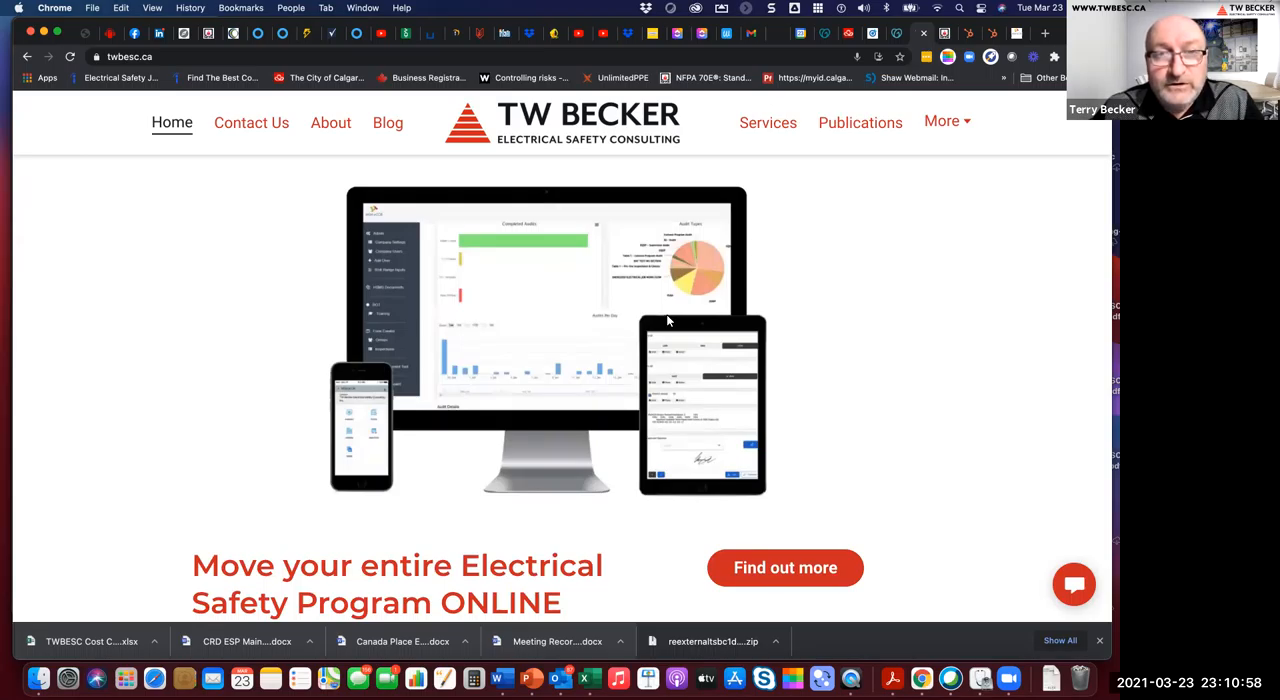
pyautogui.scroll(-3)
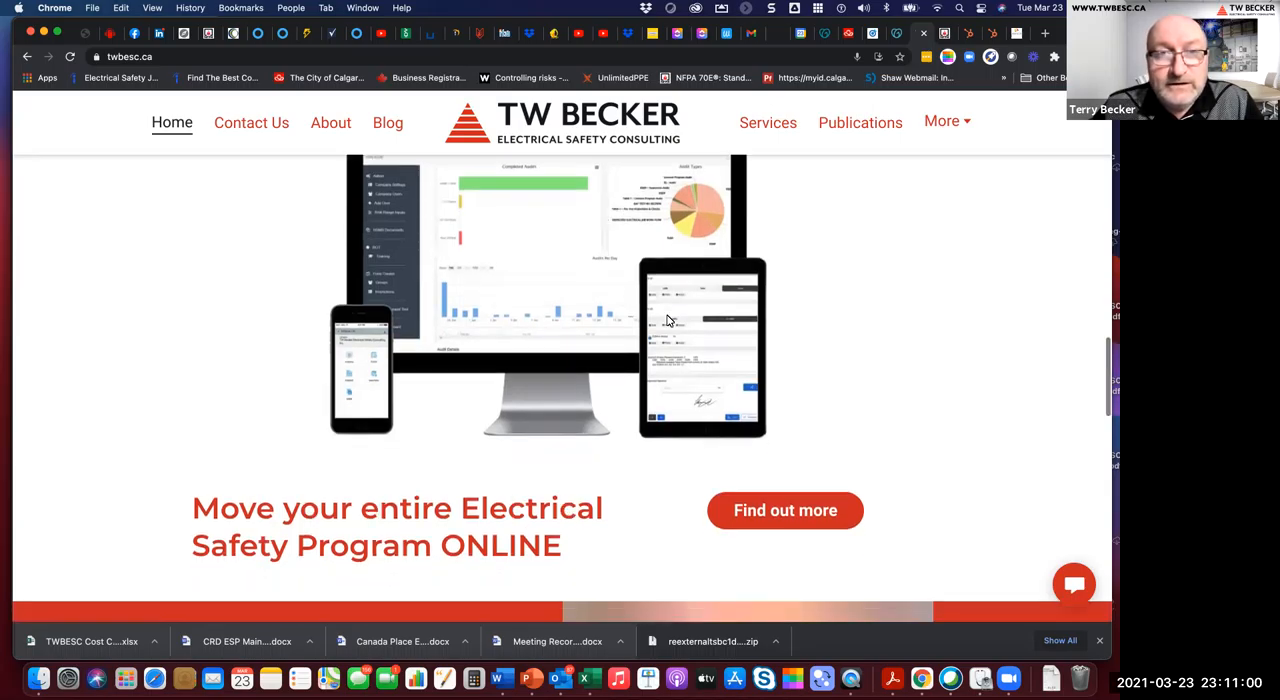
pyautogui.scroll(-3)
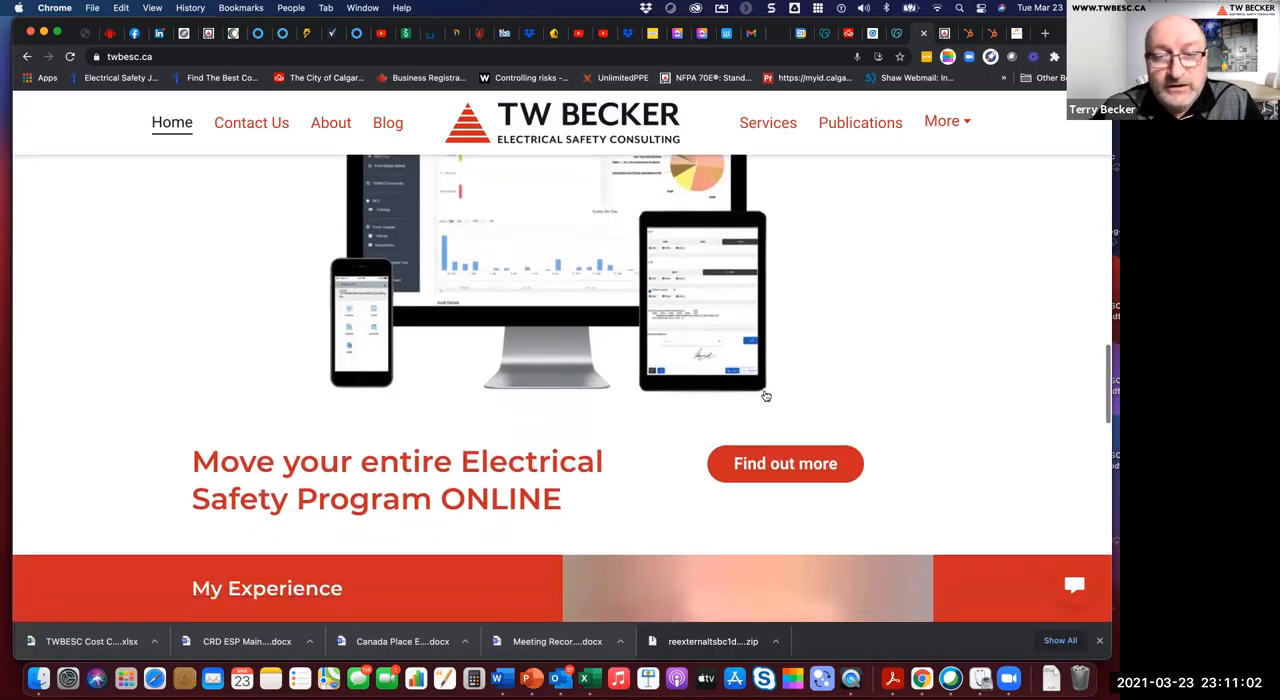
pyautogui.scroll(-3)
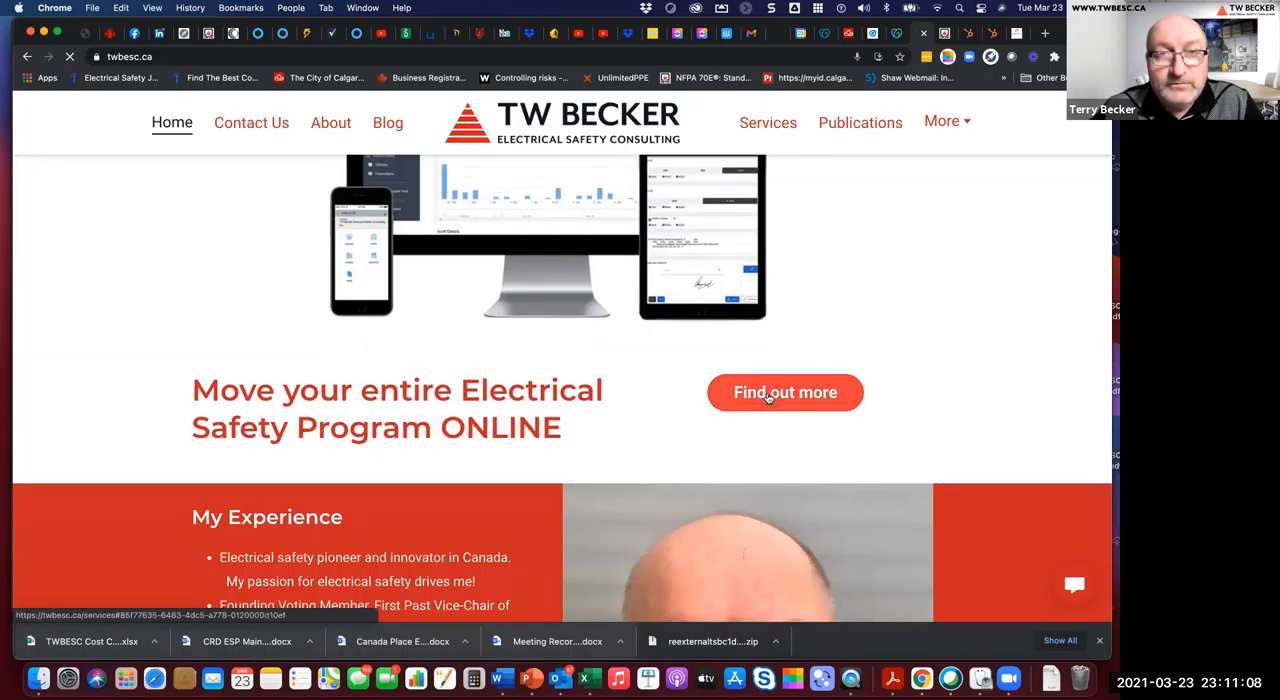
# Step: Go to the Services page via 'Find out more' and read down to 'What are the benefits of going online?'
pyautogui.click(784, 392)
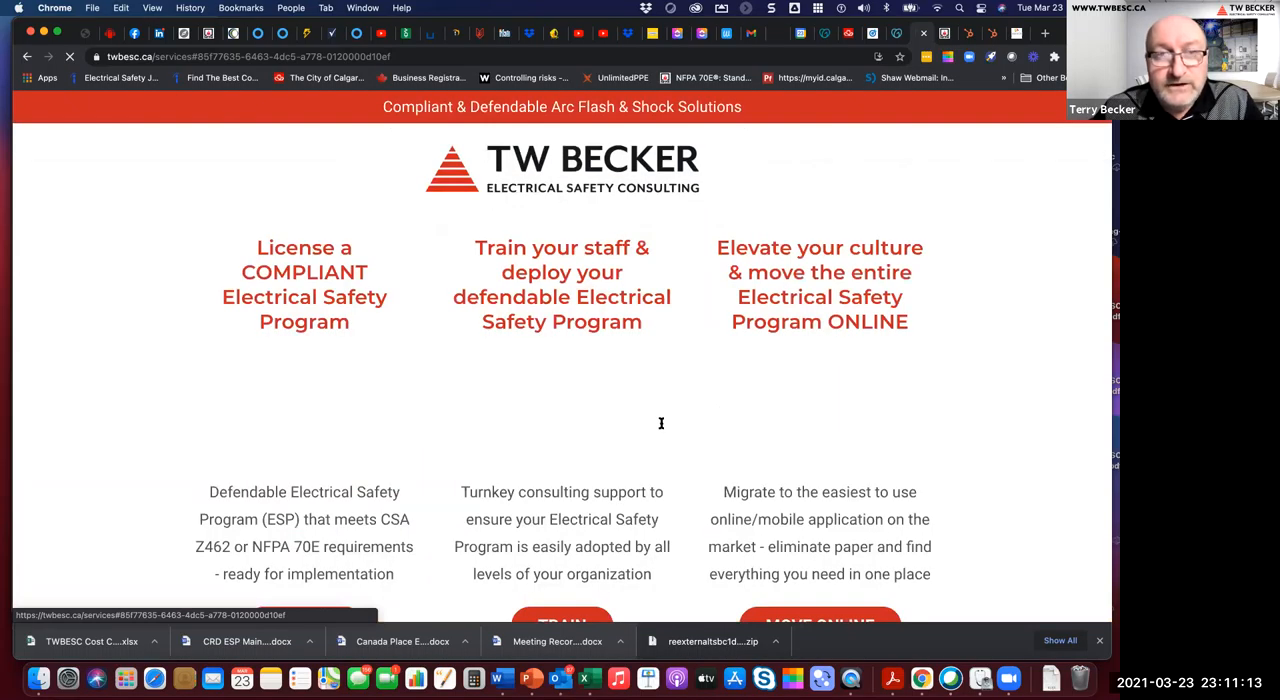
pyautogui.scroll(-3)
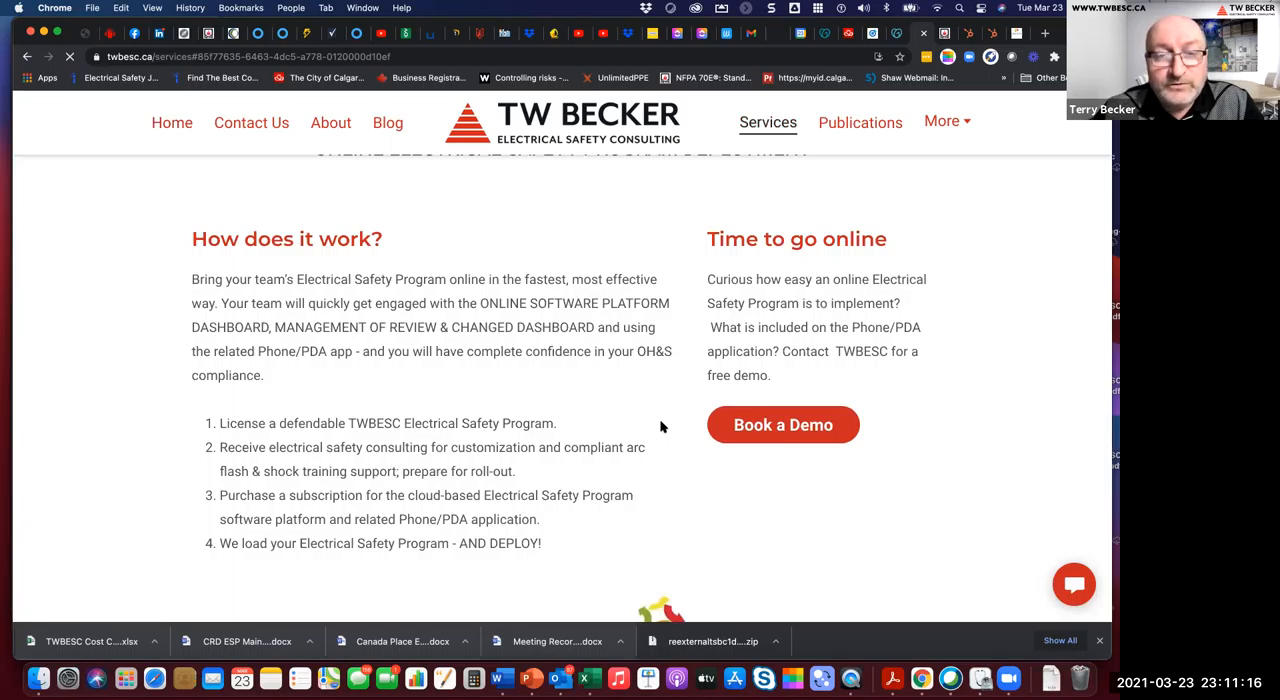
pyautogui.scroll(-3)
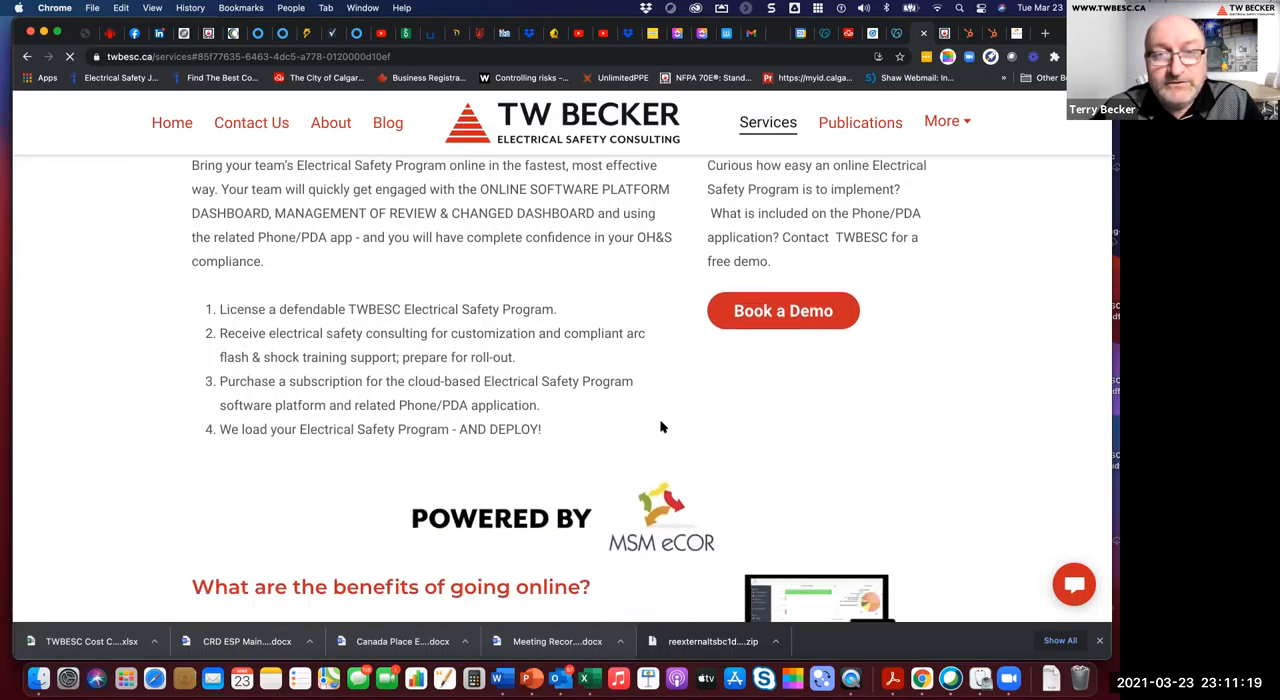
pyautogui.scroll(-3)
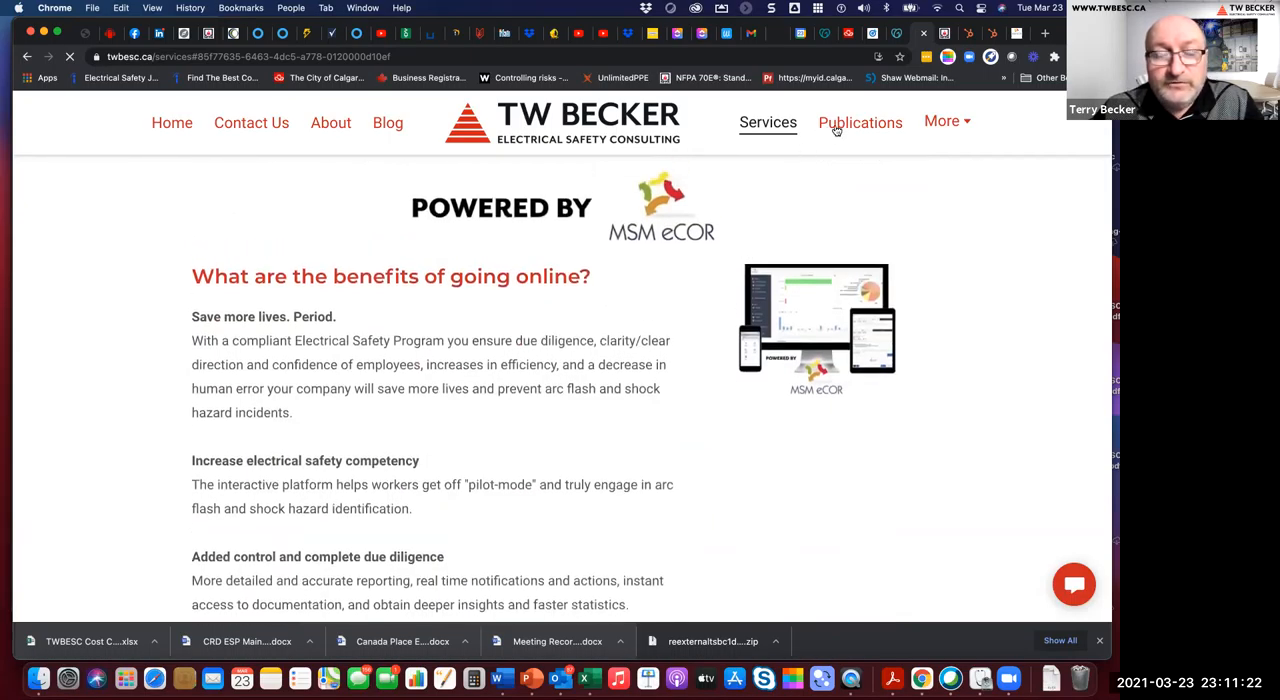
# Step: View the Publications page and scroll through the 2021 and 2020 articles down to the 2019 section
pyautogui.scroll(3)
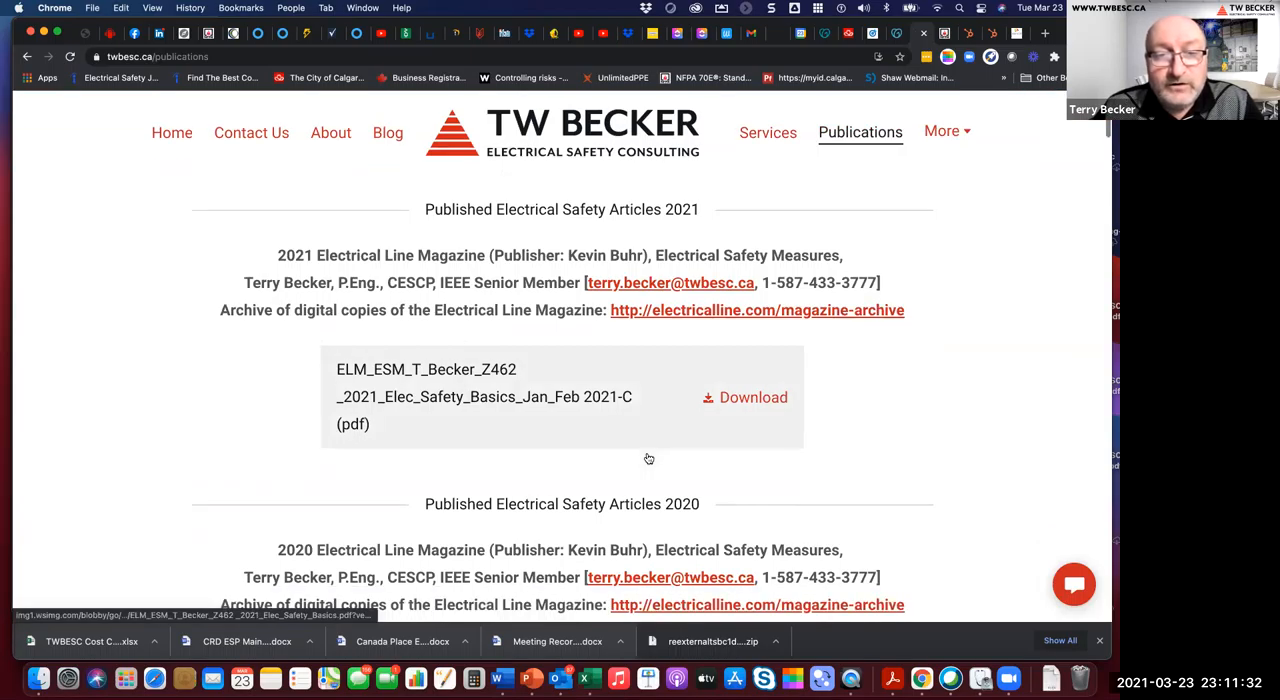
pyautogui.scroll(-3)
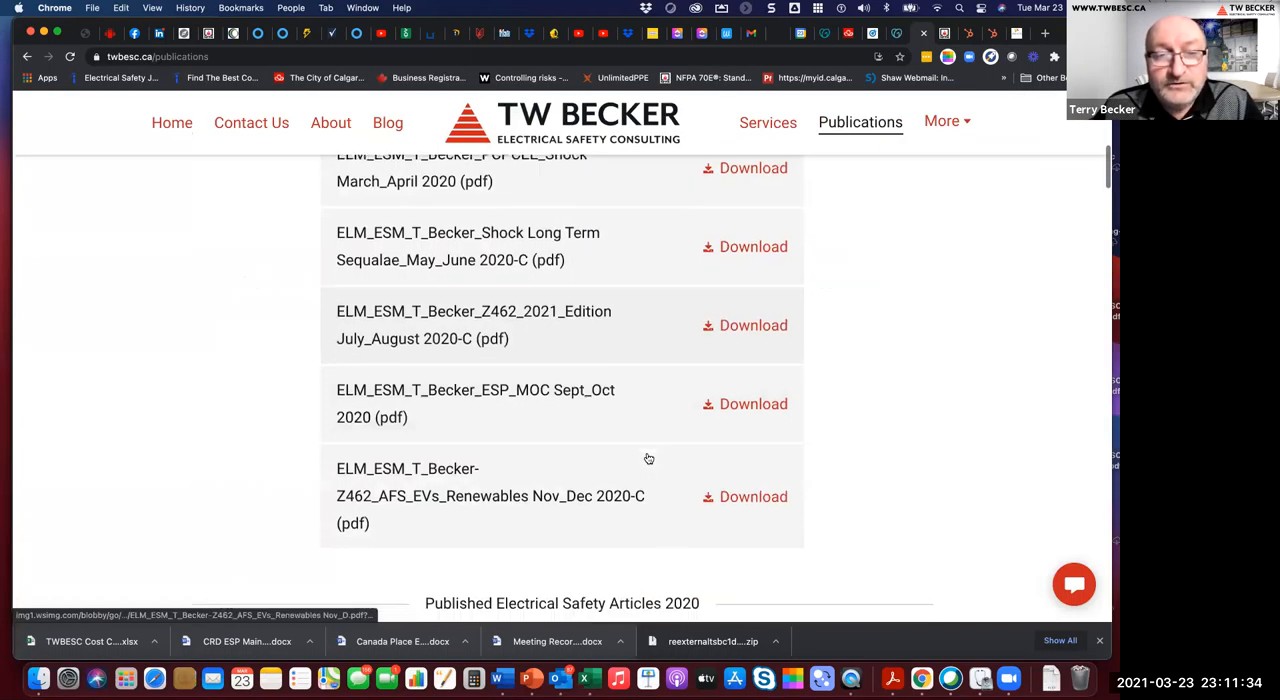
pyautogui.scroll(-3)
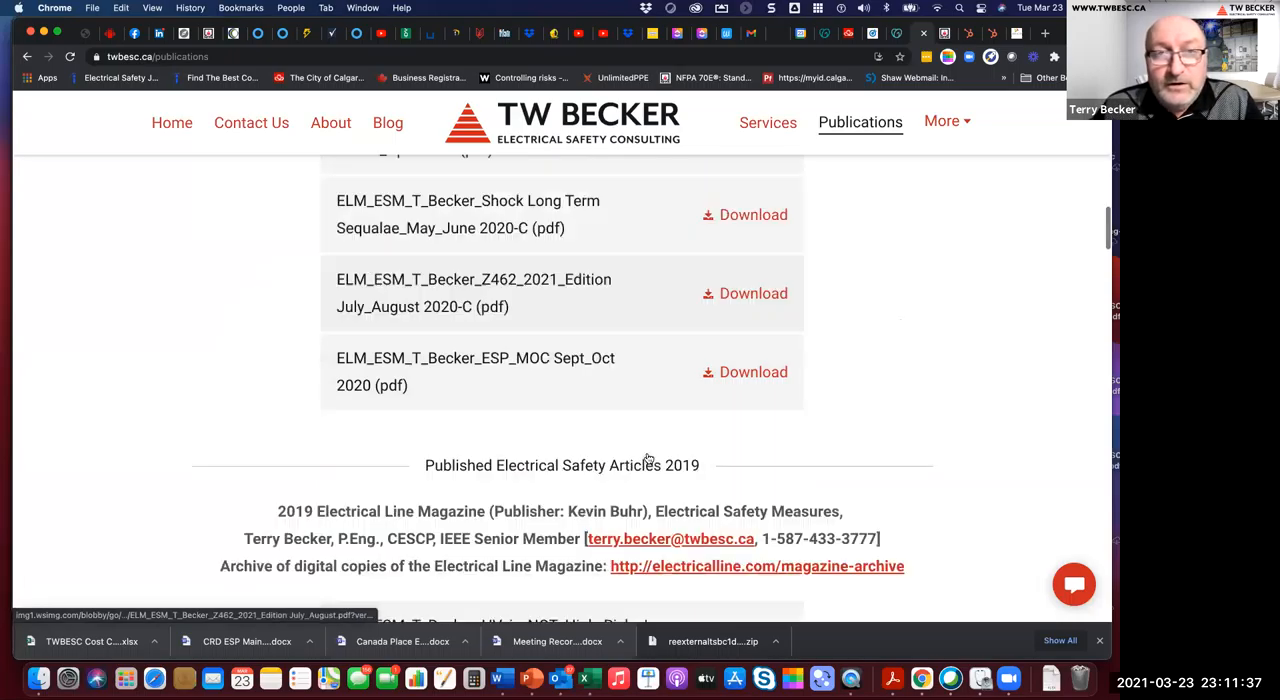
pyautogui.scroll(-3)
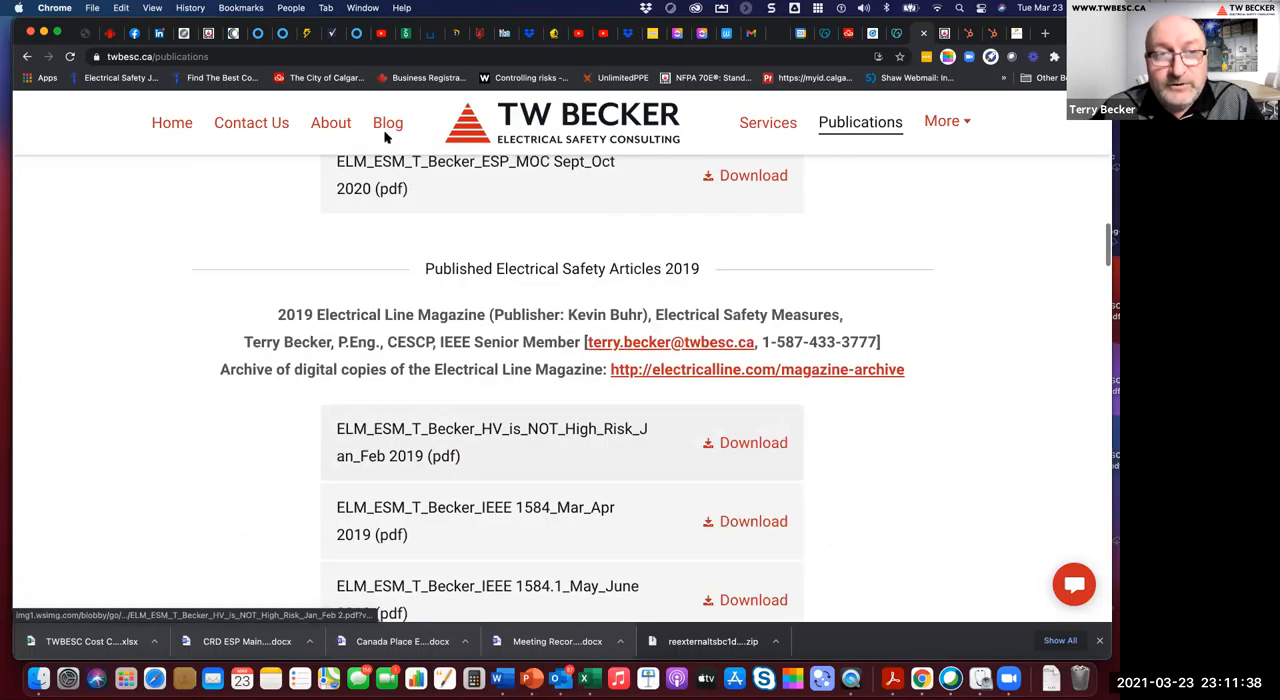
pyautogui.click(388, 122)
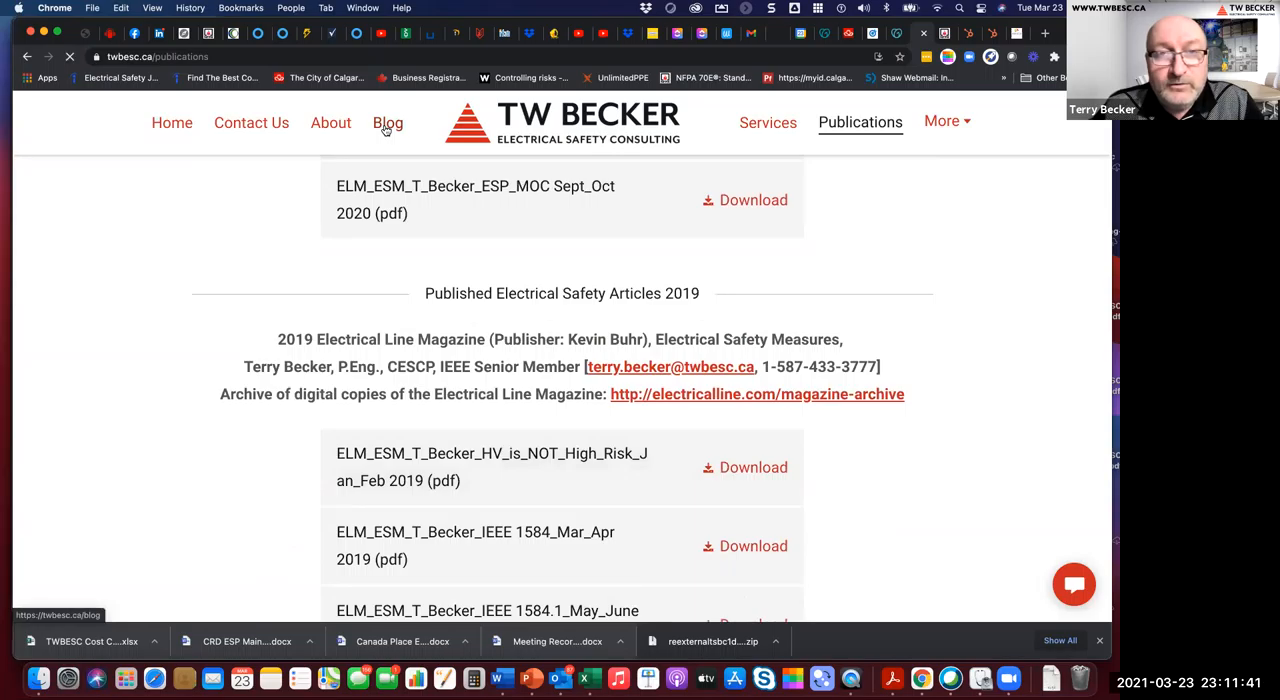
# Step: Go to the Blog page and browse the post cards down to February 2021's 'High Voltage is NOT High Risk!'
pyautogui.click(388, 122)
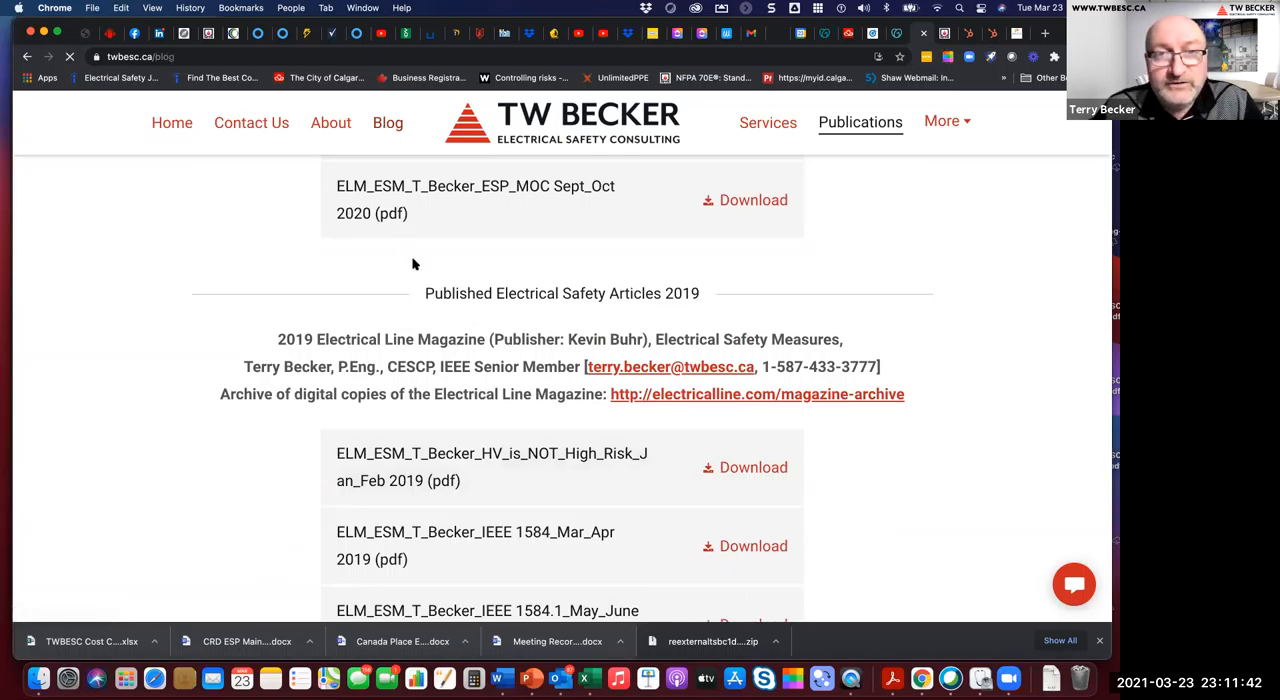
pyautogui.click(388, 122)
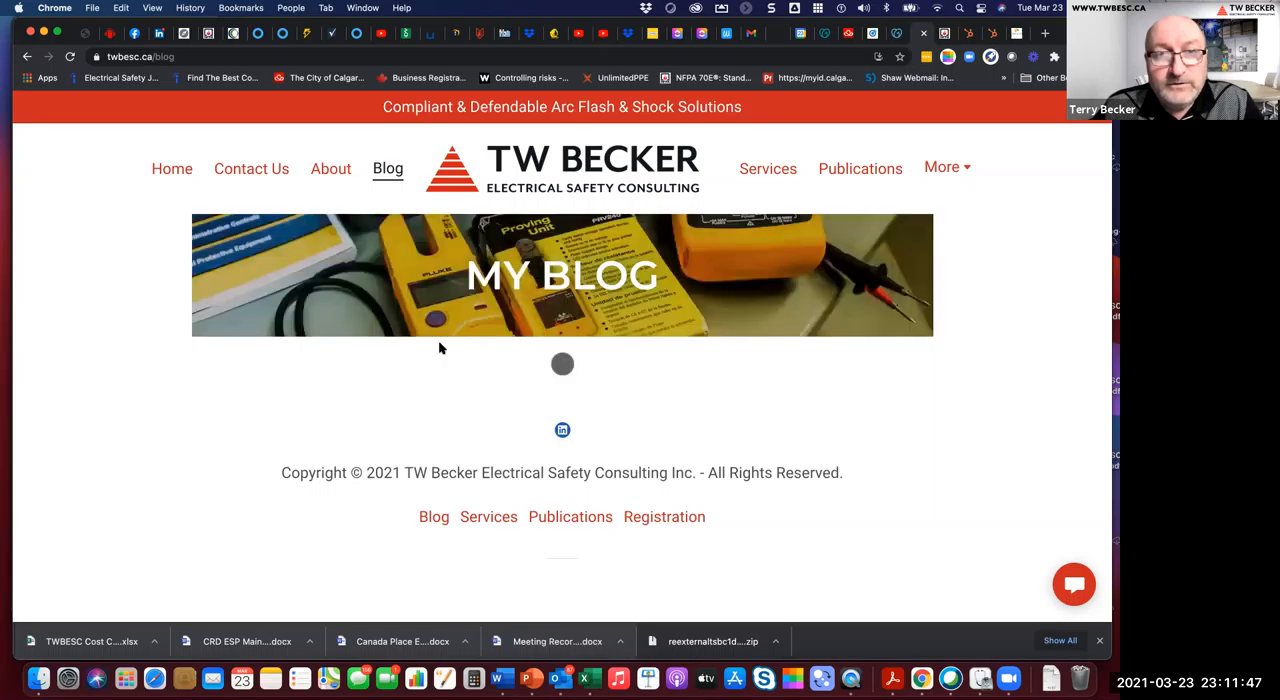
pyautogui.scroll(-3)
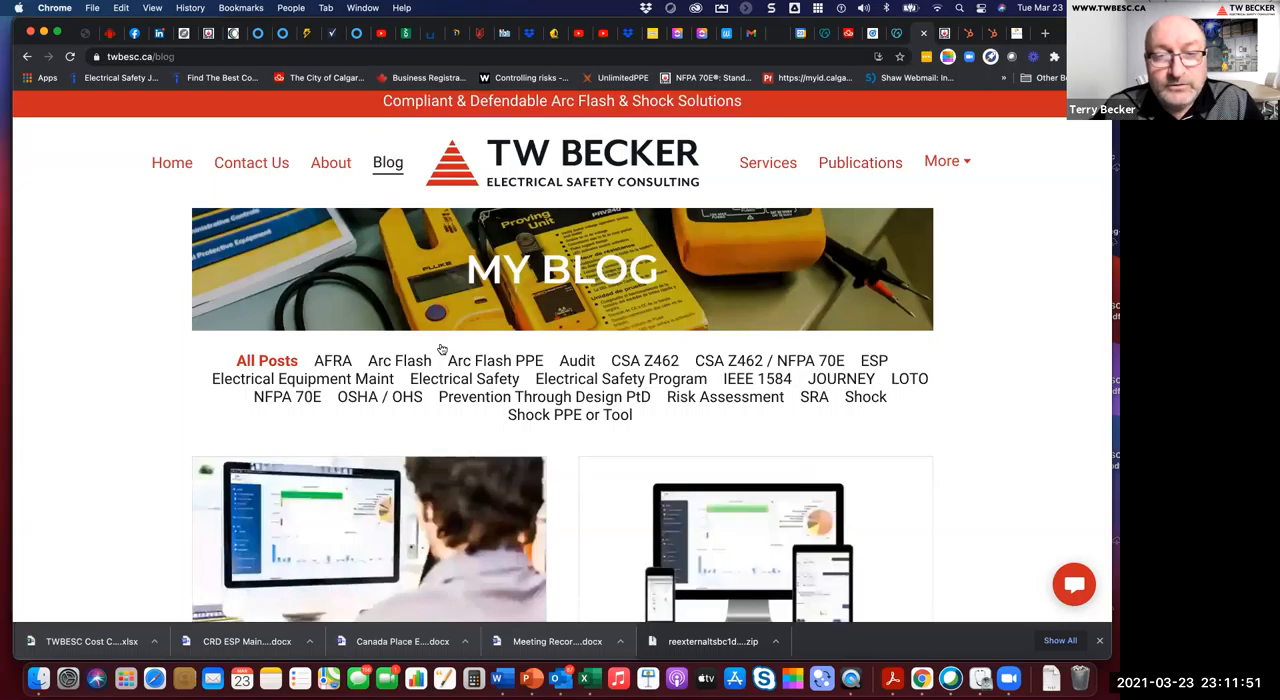
pyautogui.scroll(-3)
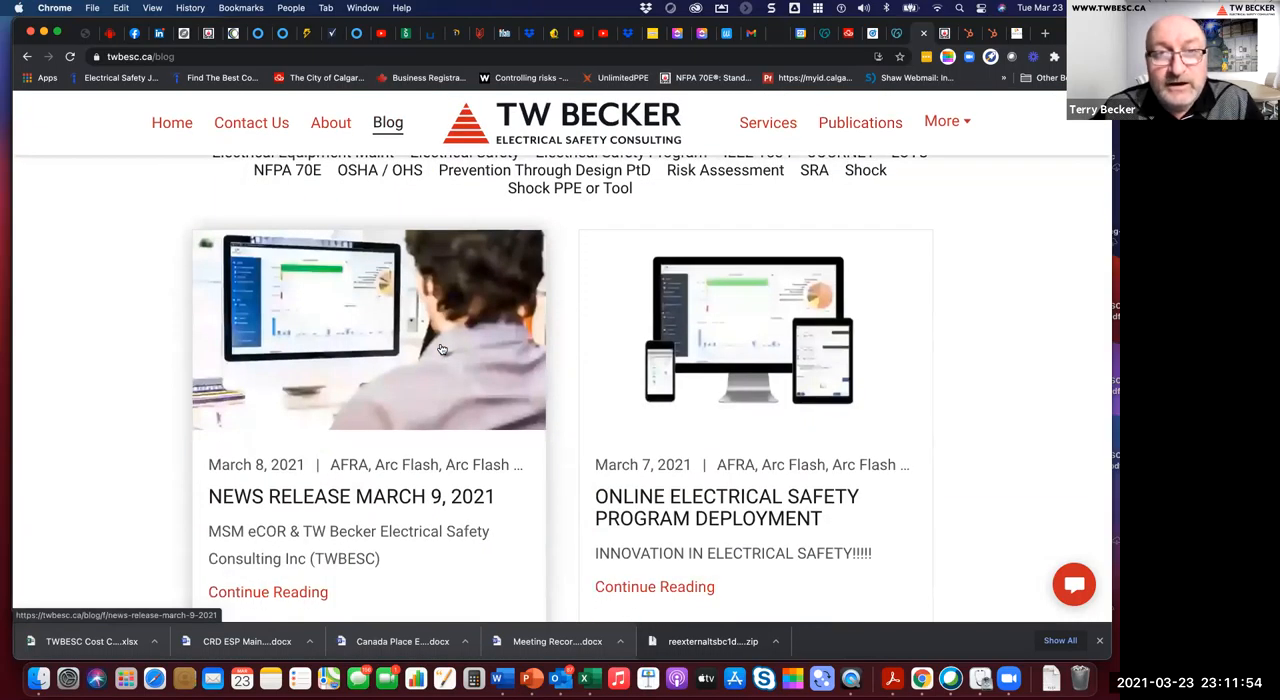
pyautogui.scroll(-3)
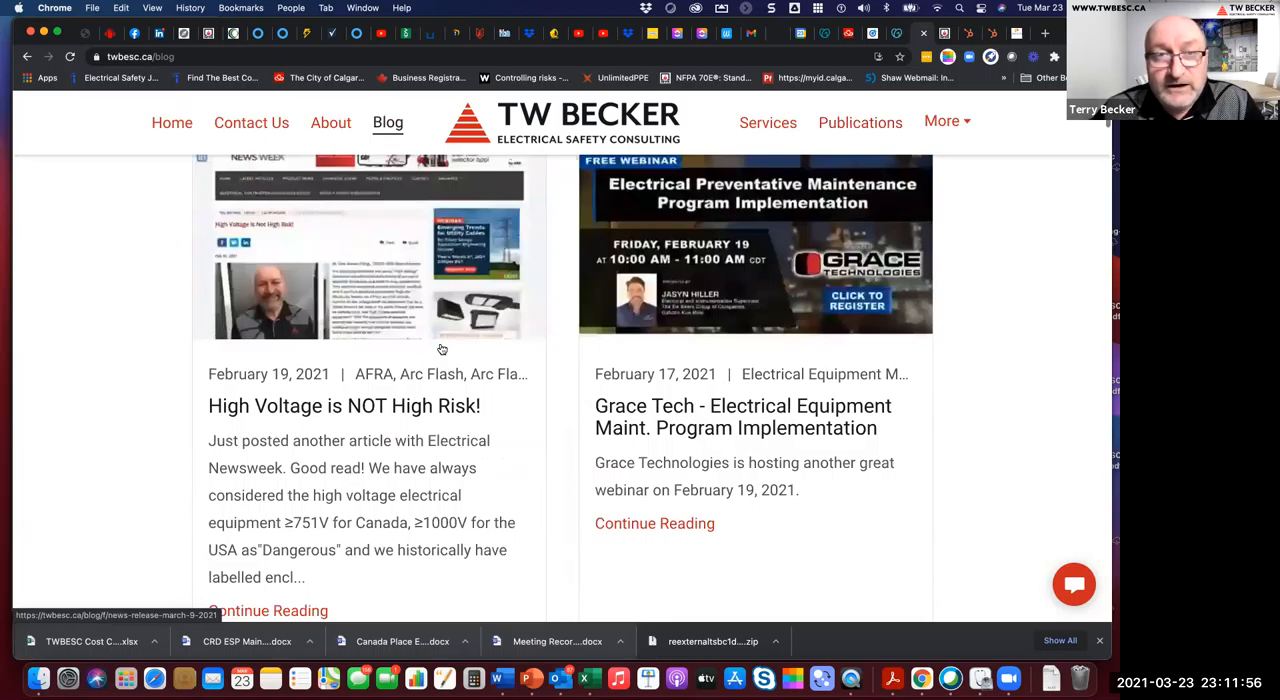
pyautogui.scroll(-3)
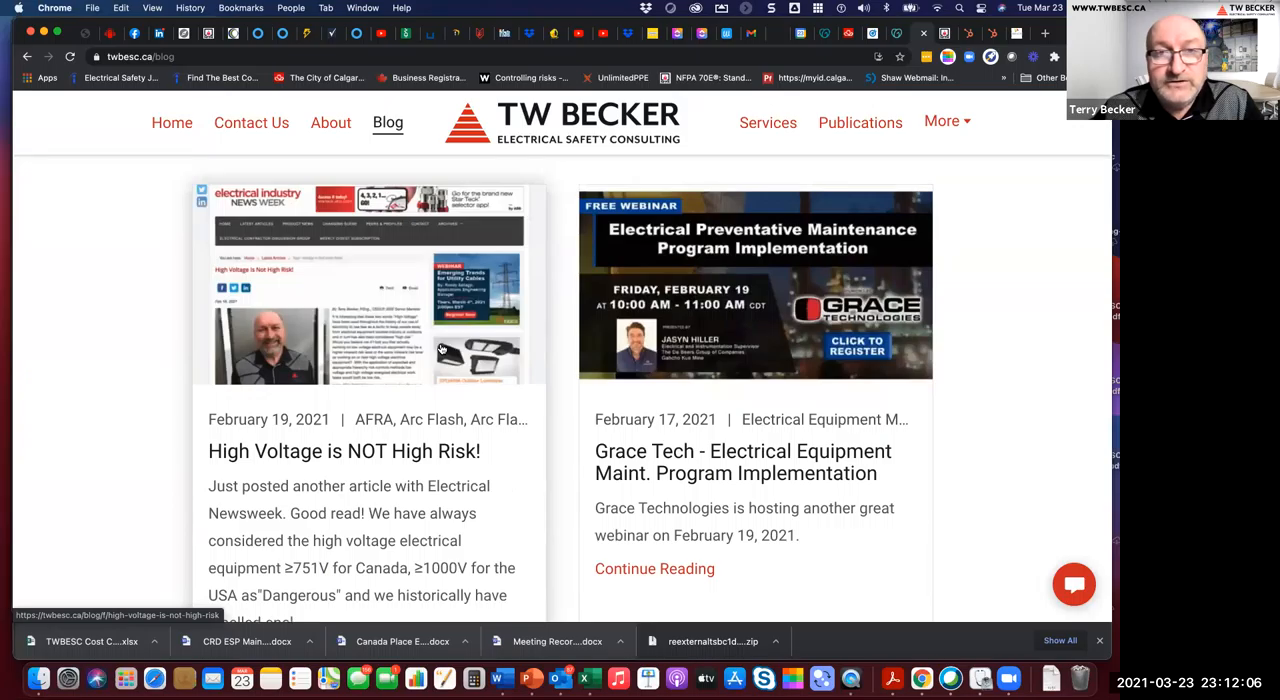
pyautogui.scroll(-3)
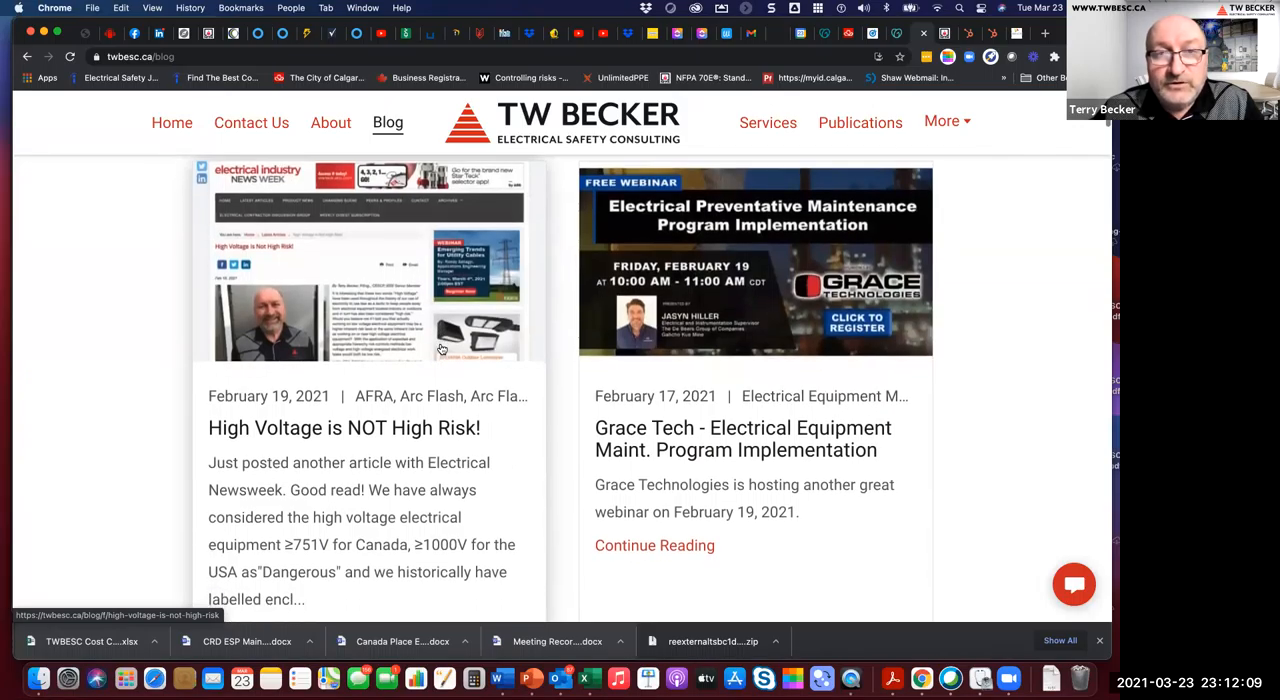
pyautogui.scroll(-3)
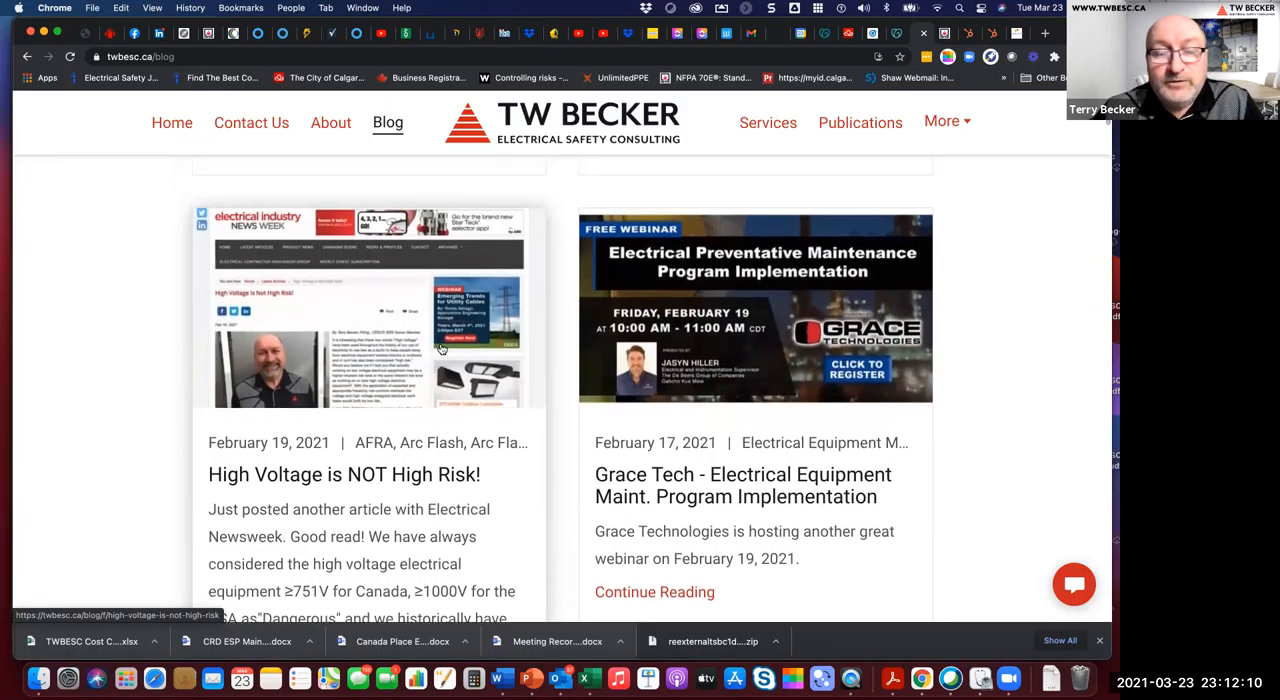